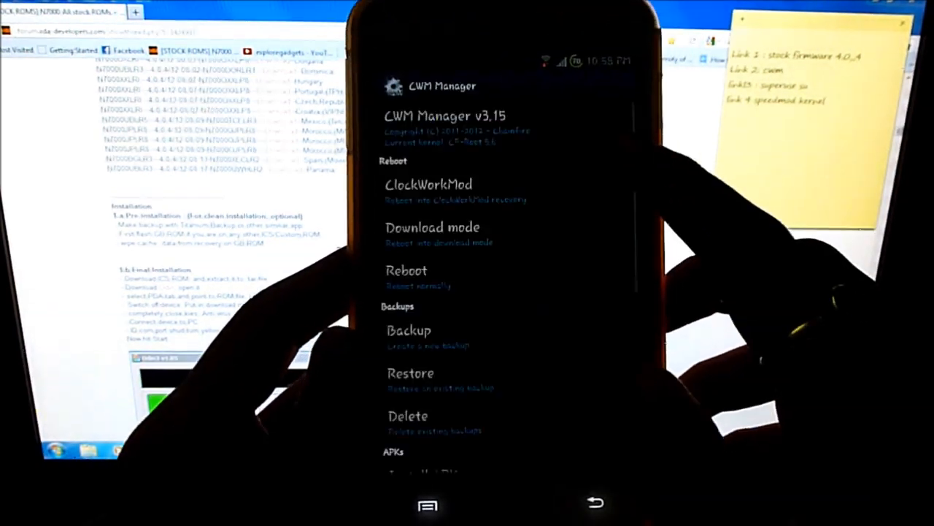
Reboot the phone into ClockWorkMod recovery from CWM Manager and confirm.
left_click(428, 184)
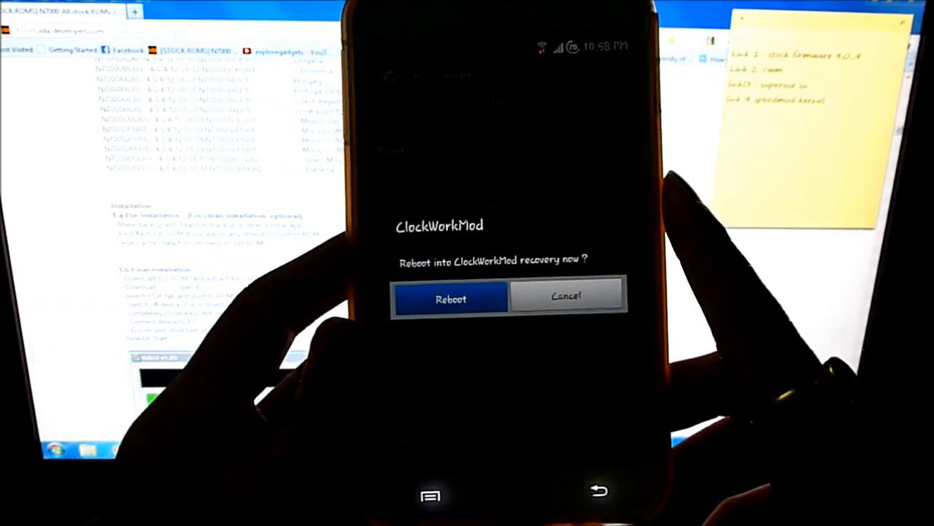
left_click(450, 297)
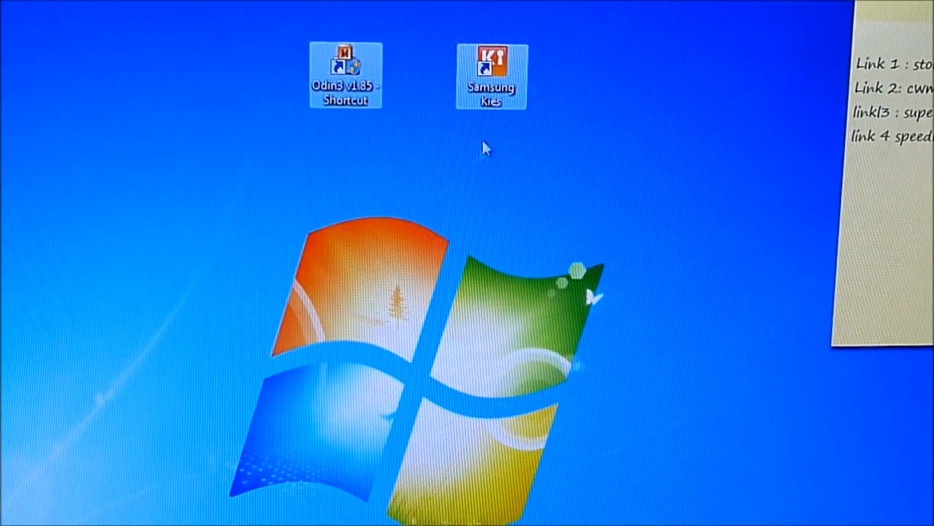
mouse_move(347, 80)
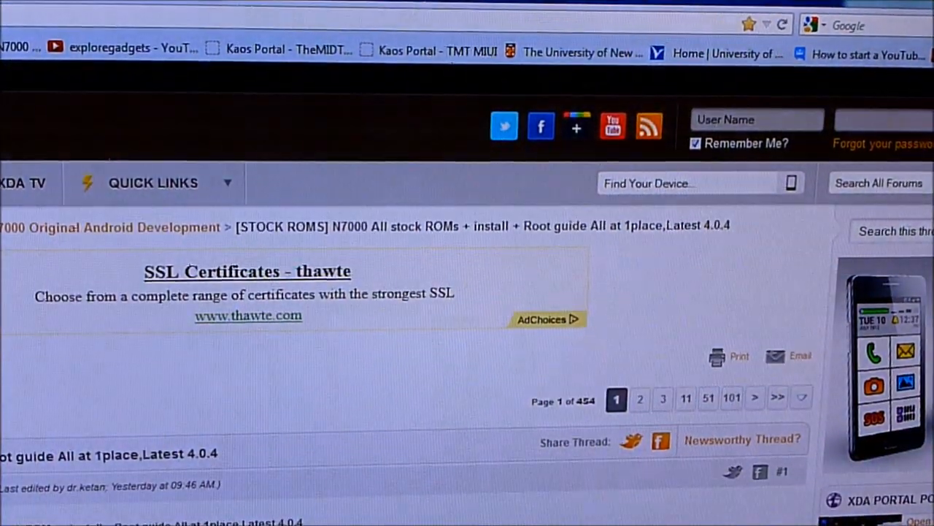
scroll("down", 3)
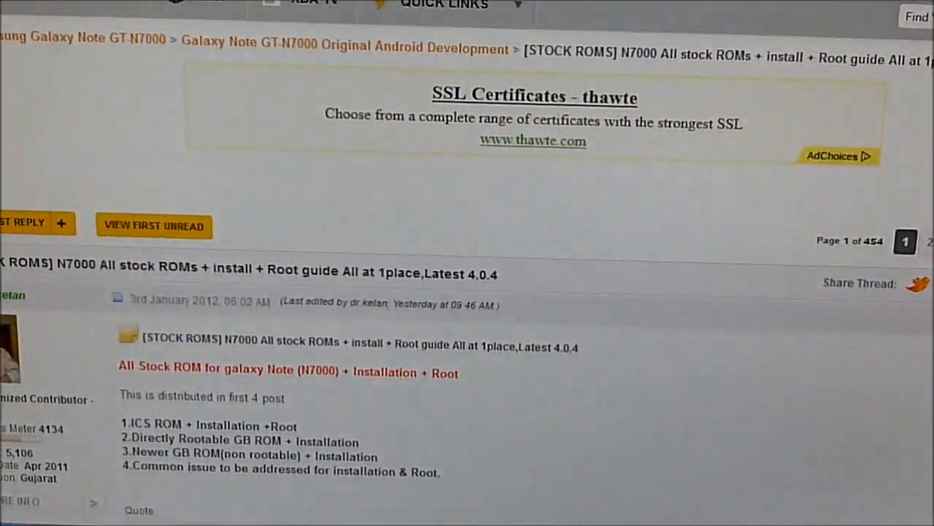
scroll("down", 3)
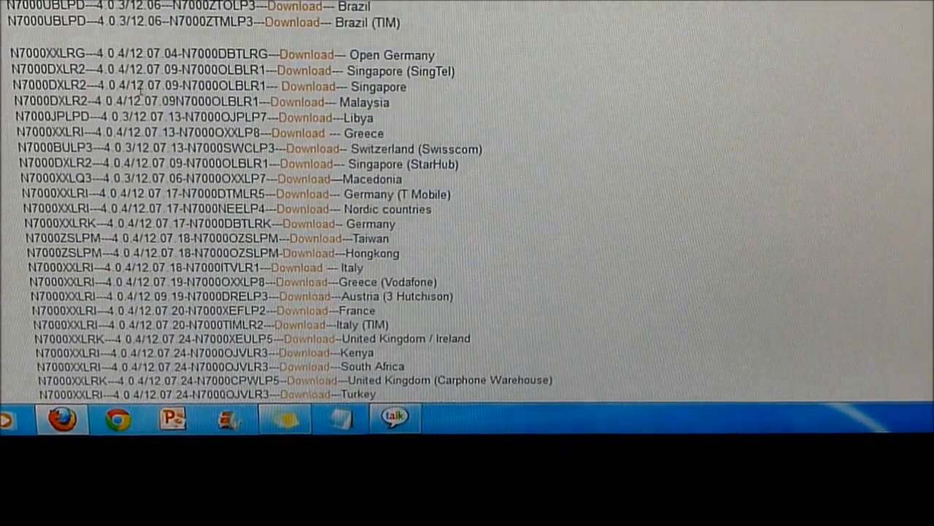
scroll("down", 3)
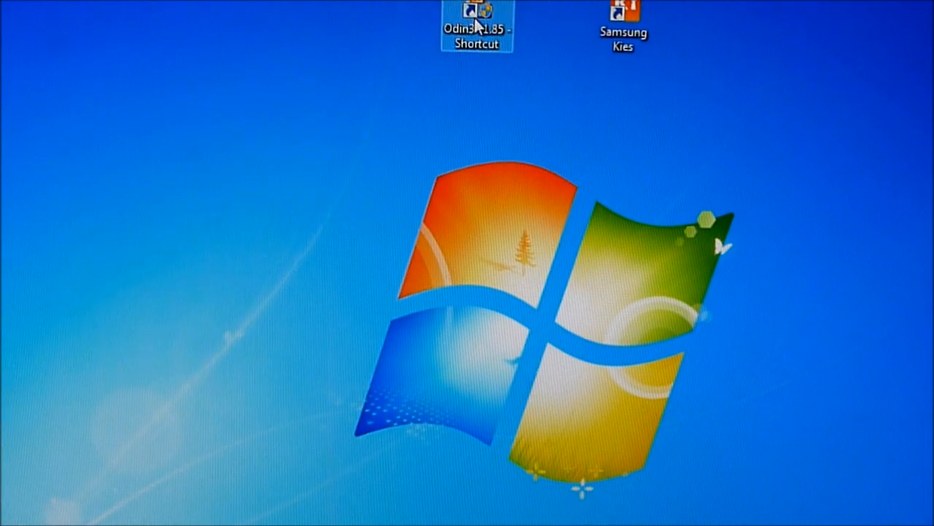
Launch Odin3 v1.85 with administrator permission.
double_click(477, 22)
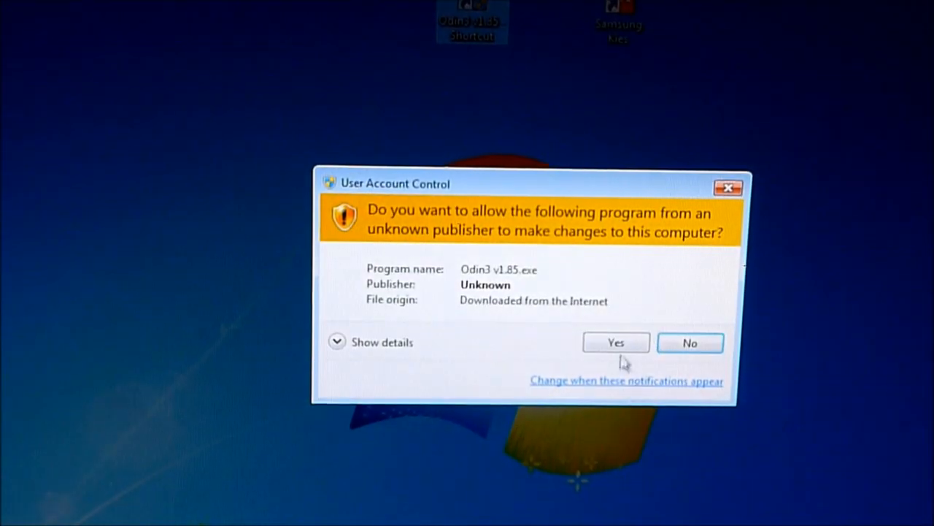
left_click(615, 342)
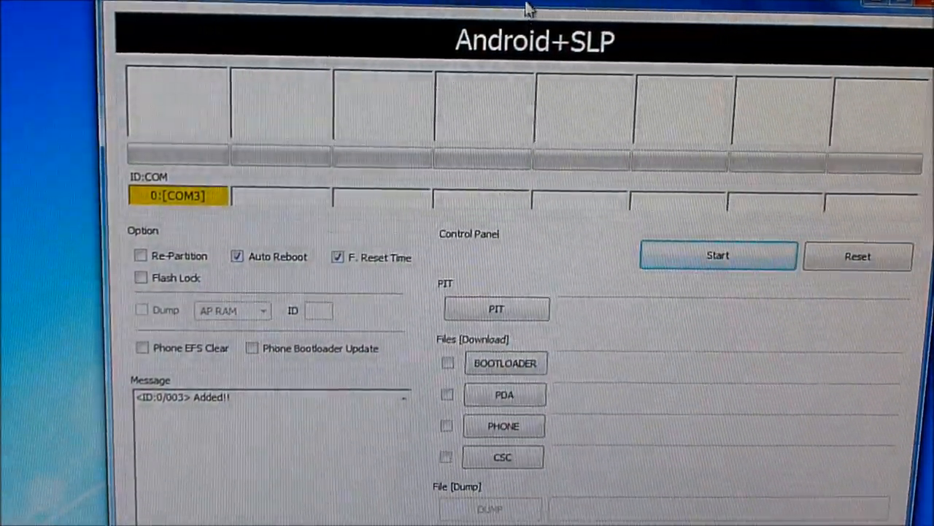
Load N7000XXLRG_N7000DBTLRG_N7000XXLRB_HOME.tar.md5 from GALAXY NOTE\ics_roms\ics4.0.4_official as PDA.
left_click(503, 394)
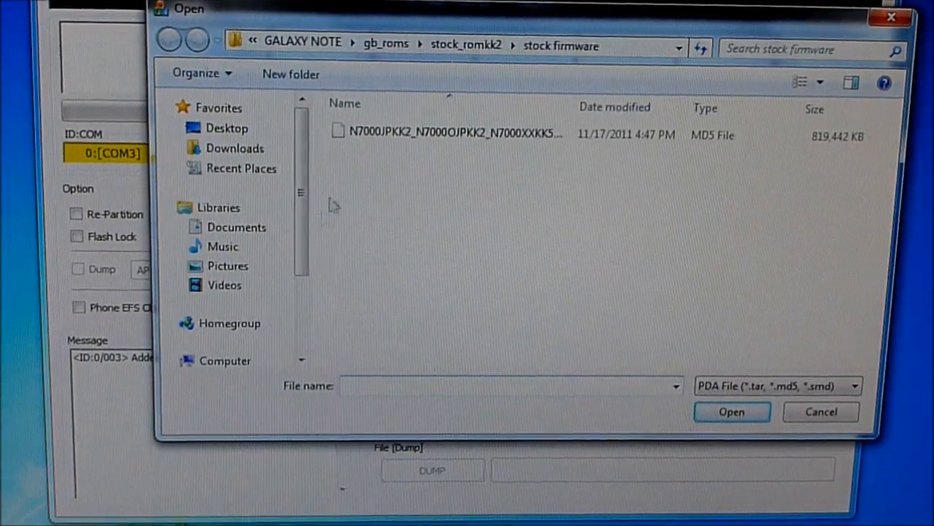
scroll("down", 3)
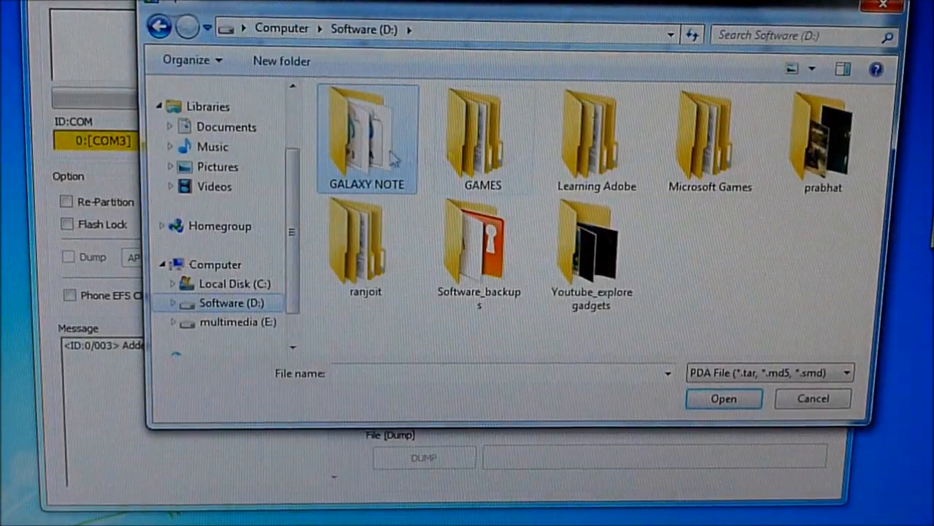
double_click(367, 139)
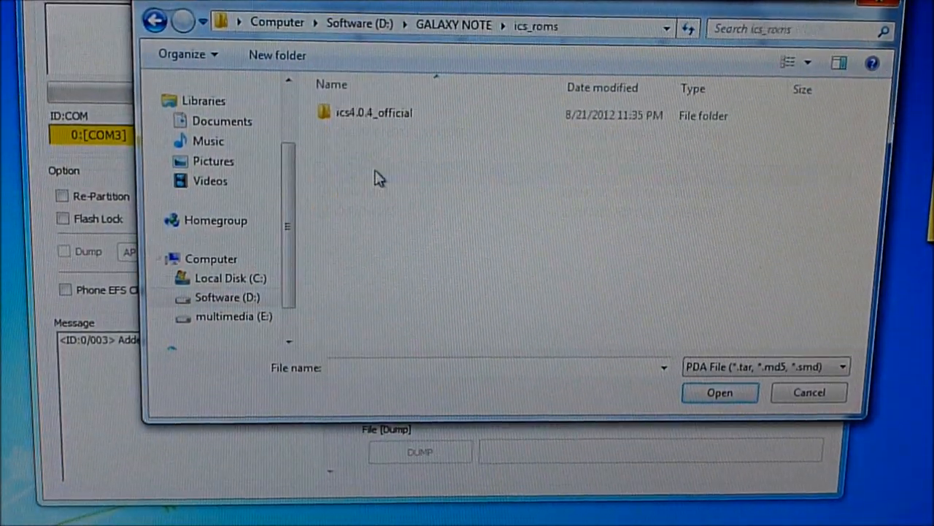
double_click(372, 113)
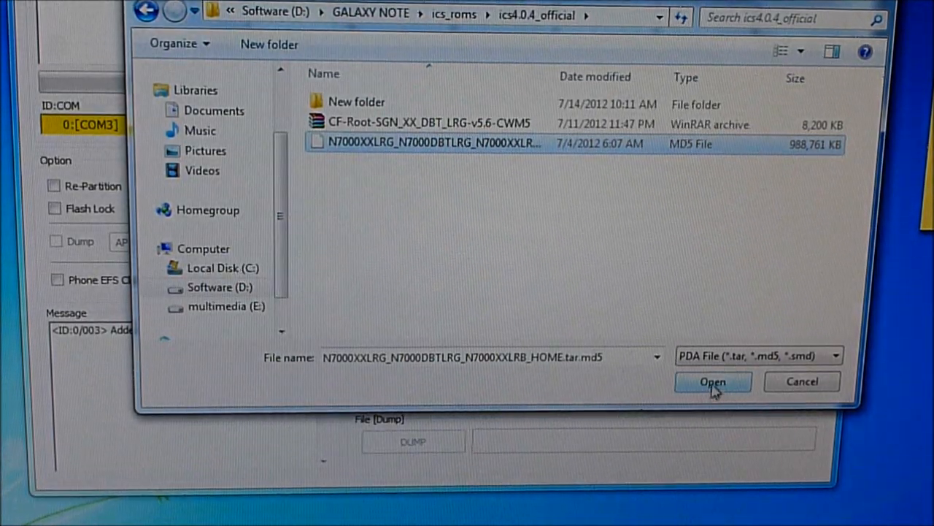
left_click(713, 381)
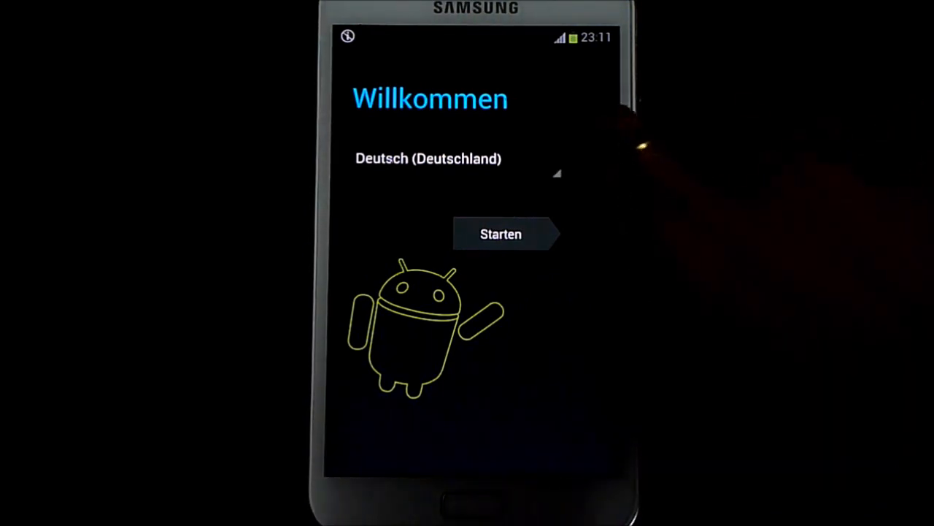
Start the Android setup wizard from the Willkommen screen and finish it.
left_click(428, 158)
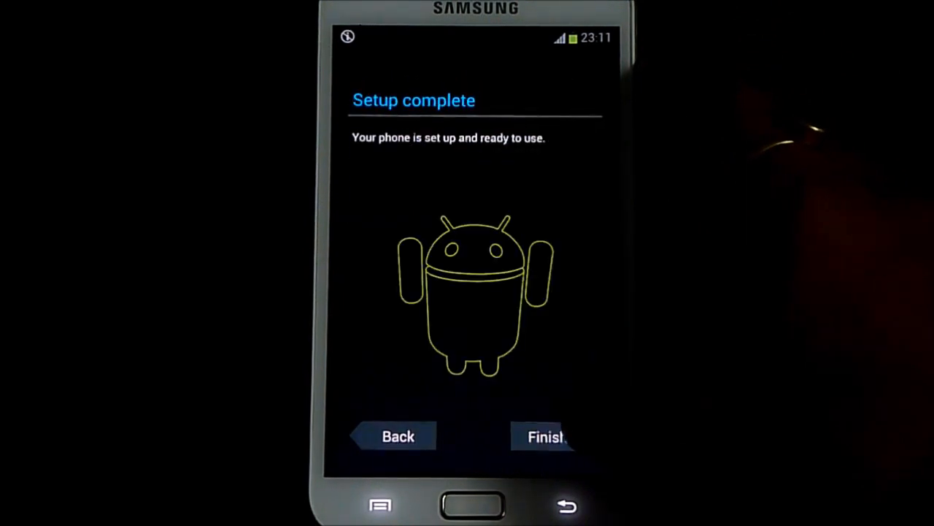
left_click(546, 436)
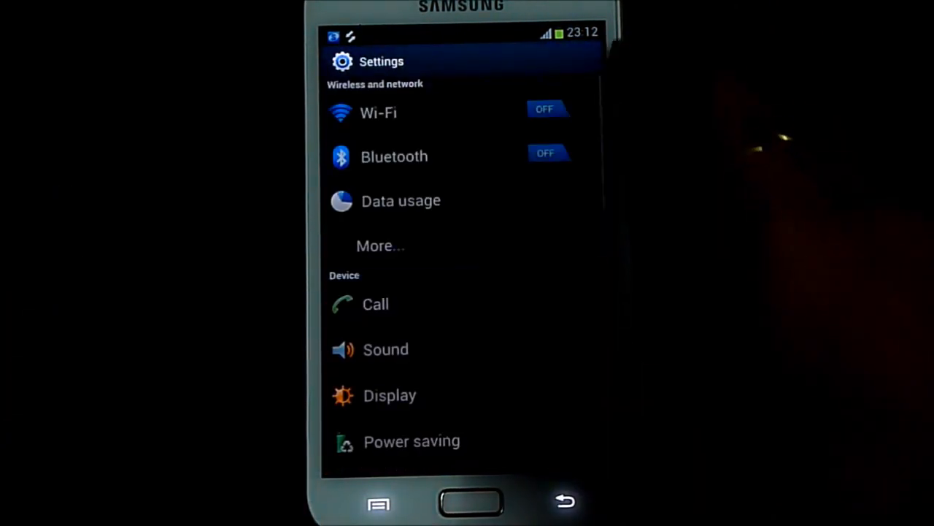
View About phone to confirm GT-N7000 on Android 4.0.4, build IMM76D.XXLRG.
scroll("down", 3)
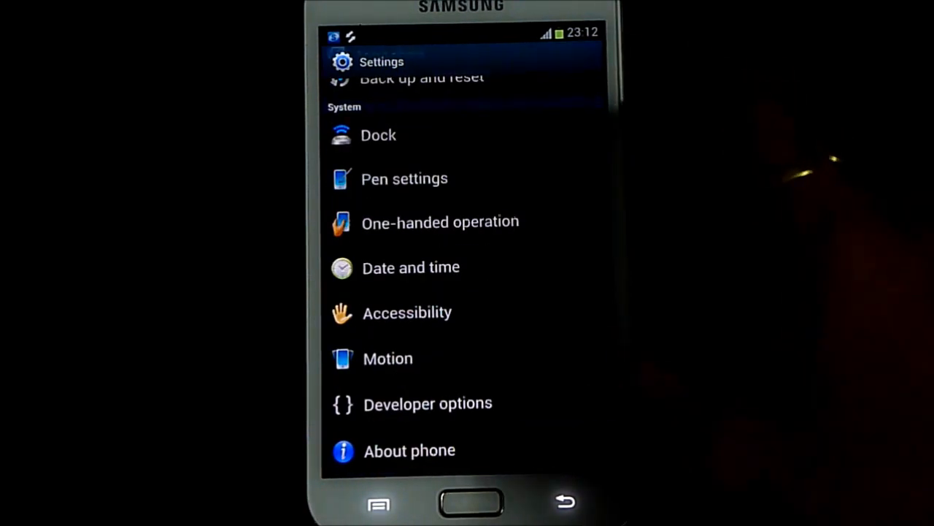
left_click(409, 450)
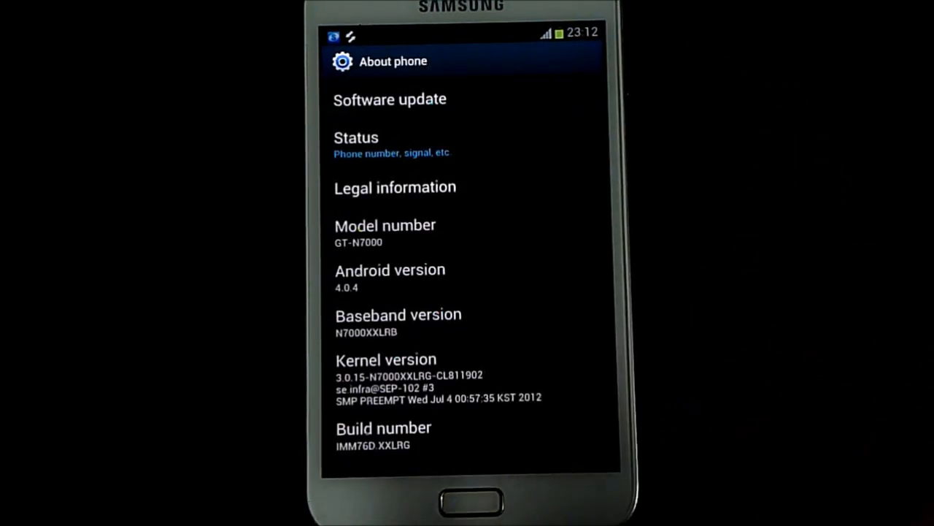
left_click(390, 276)
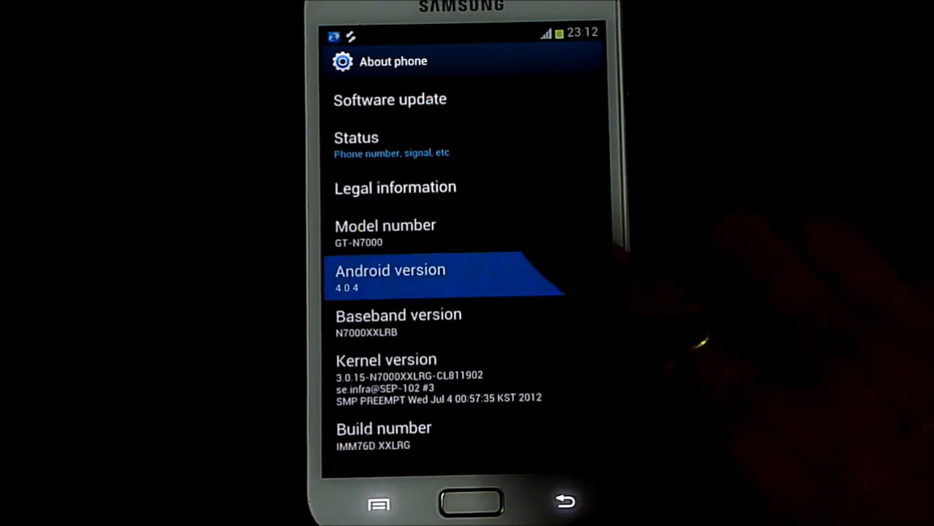
left_click(470, 500)
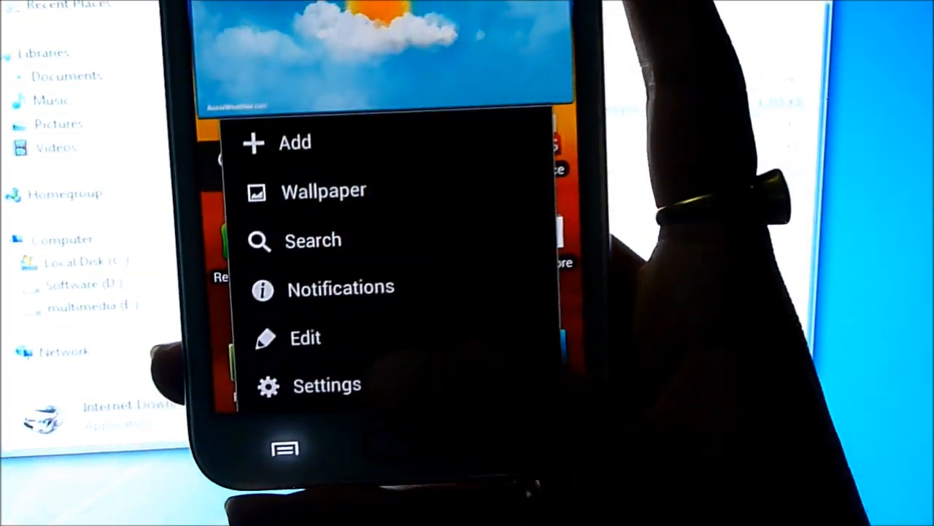
Open Settings from the home screen menu.
left_click(327, 384)
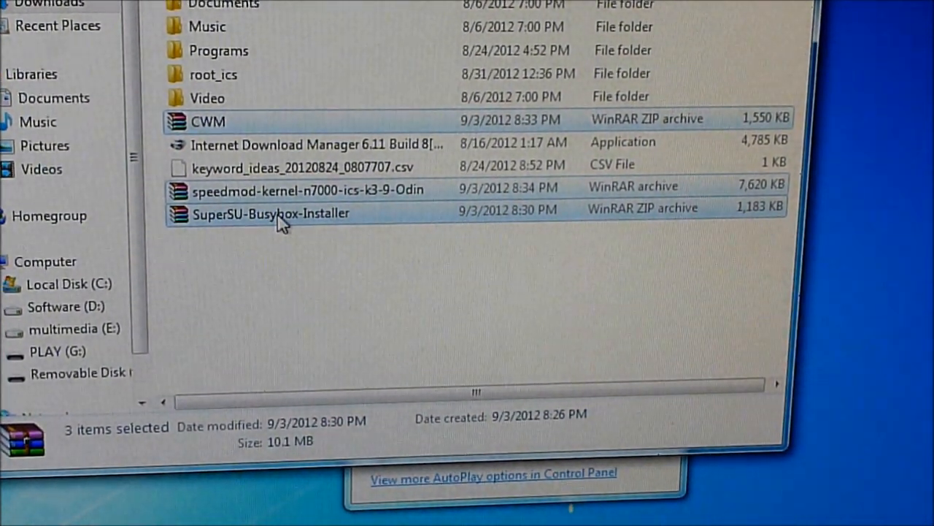
Right-click the selected CWM, speedmod kernel and SuperSU archives for copying.
right_click(270, 213)
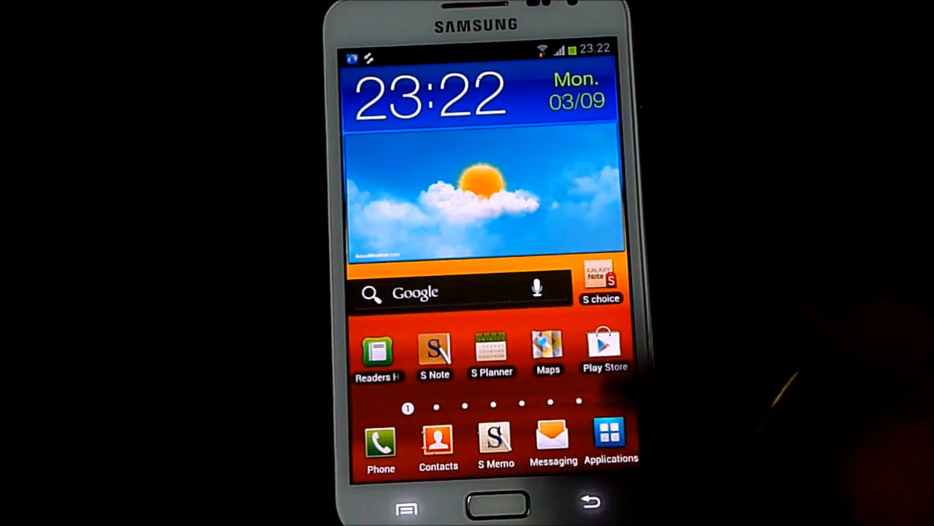
Launch Mobile ODIN Pro and grant it Superuser root access.
left_click(610, 438)
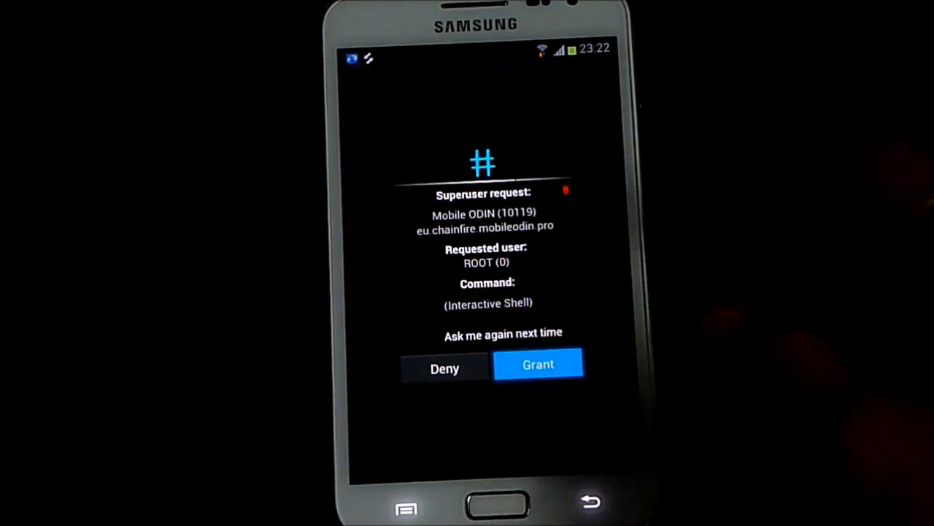
left_click(538, 364)
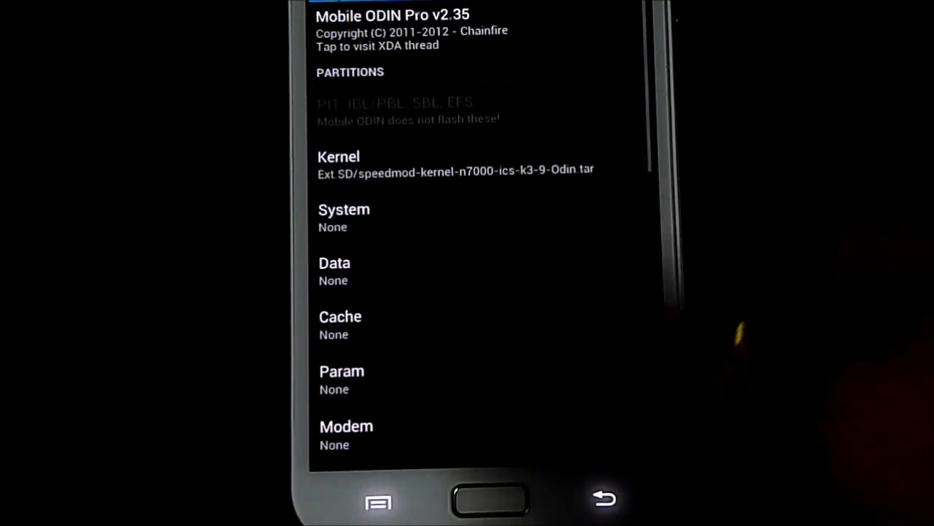
Start flashing the speedmod-kernel-n7000-ics-k3-9-Odin.tar kernel.
scroll("down", 3)
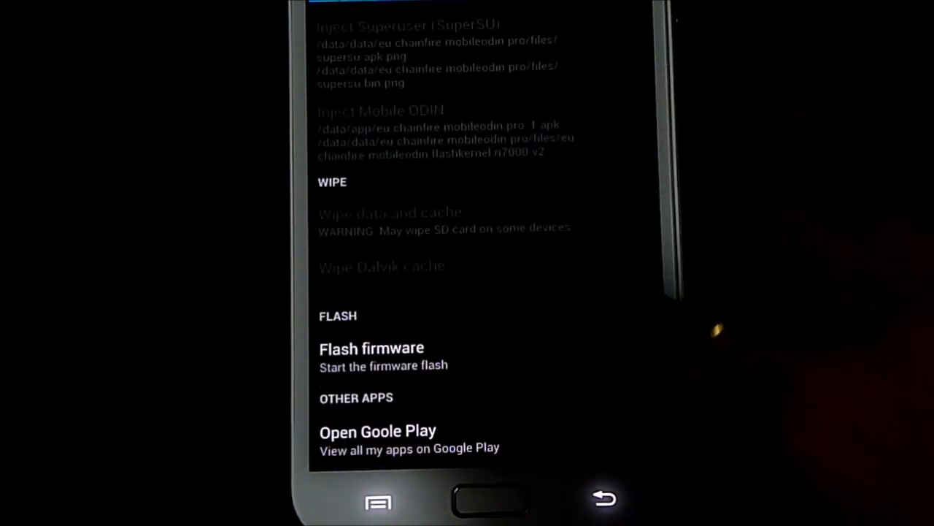
left_click(371, 347)
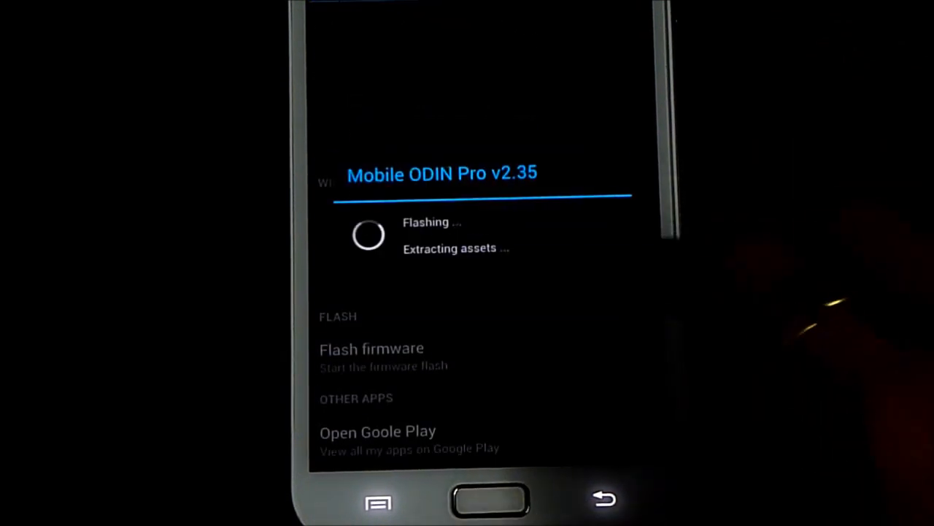